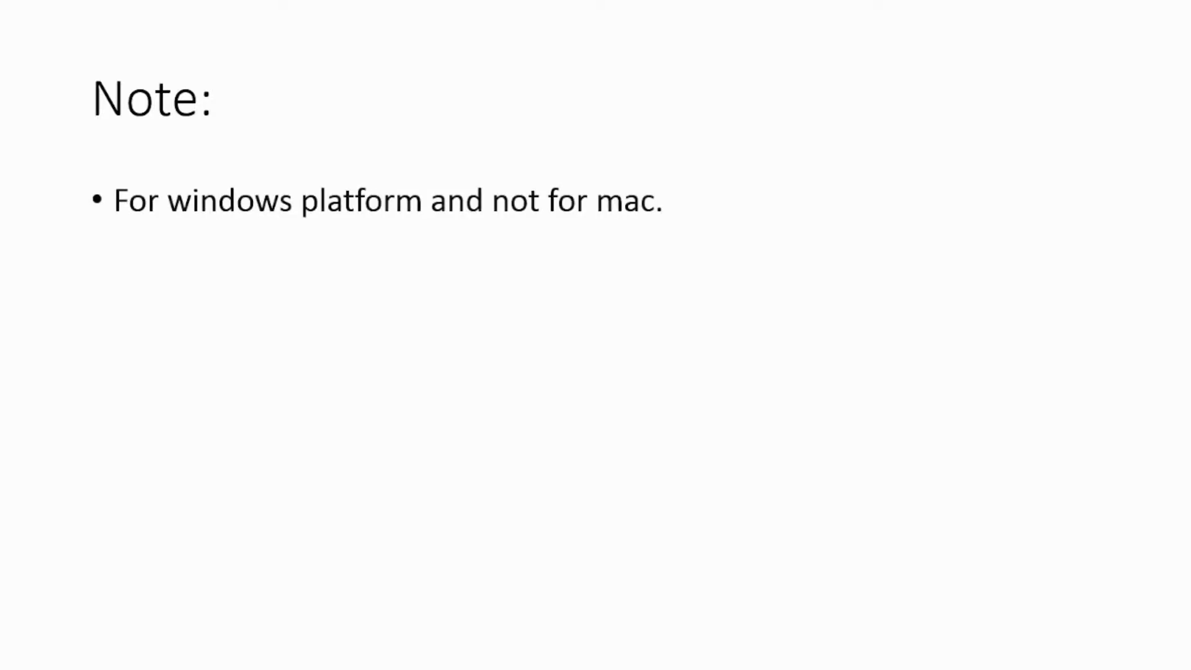
# Add the bullets 'Works well with windows 7' and 'Security features in 8 and 10.' to the Note slide
pyautogui.write('Works well with windows 7')
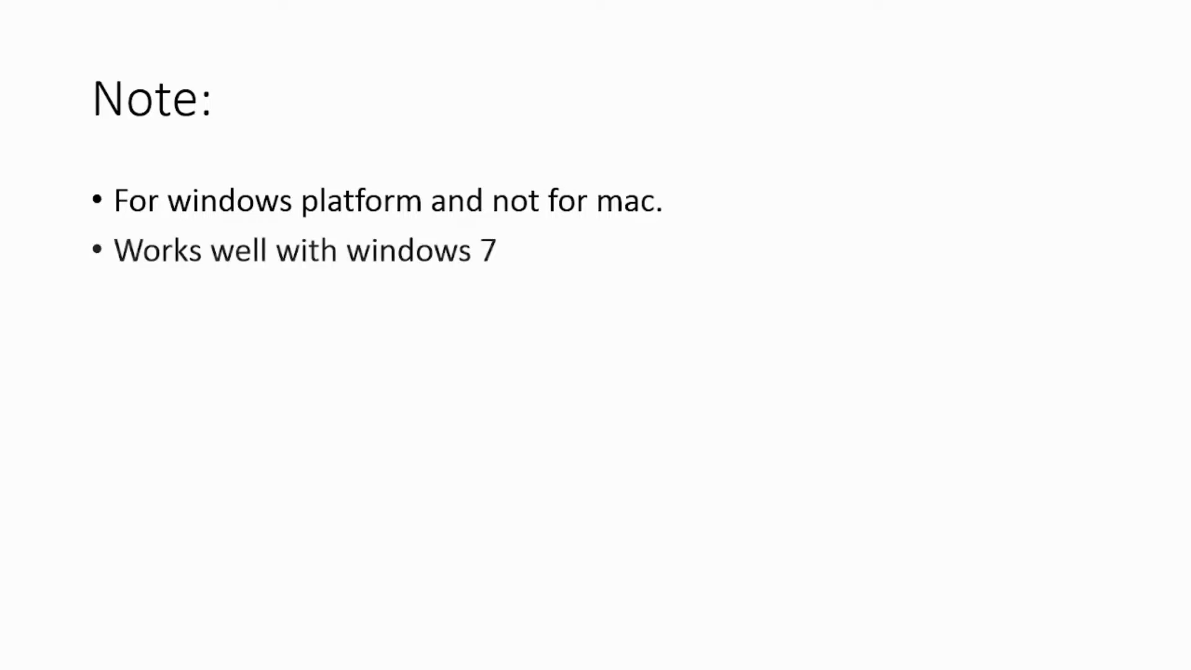
pyautogui.write('Security features in 8 and 10.')
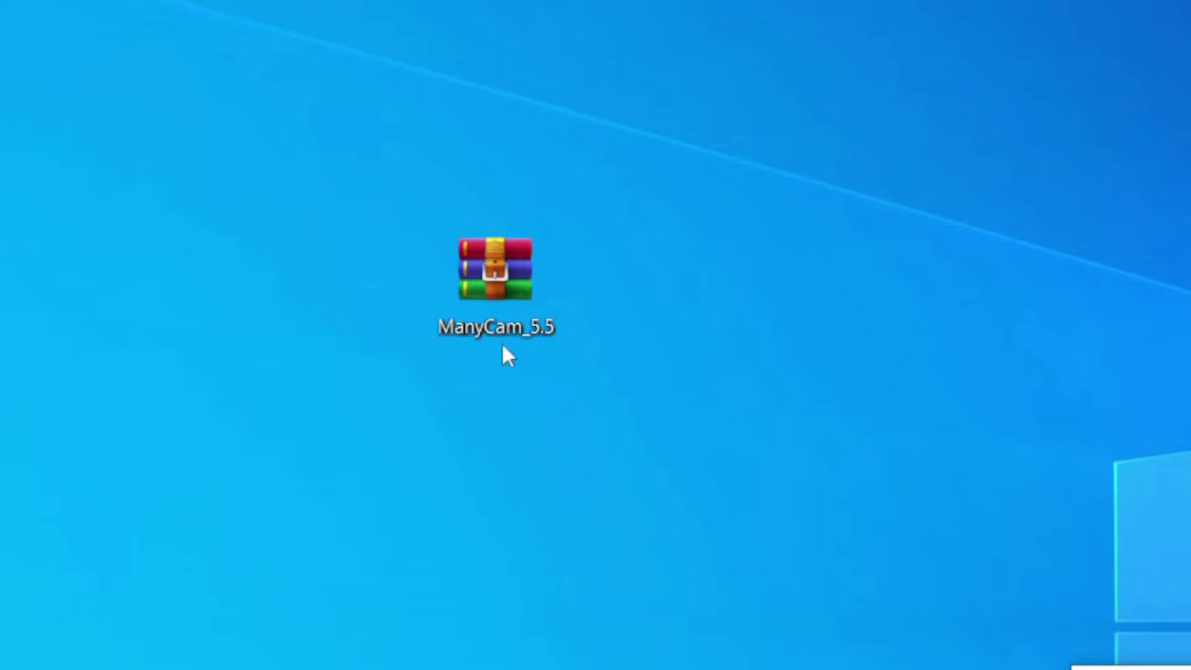
# Extract the ManyCam_5.5 archive to the desktop and open the resulting folder
pyautogui.rightClick(497, 273)
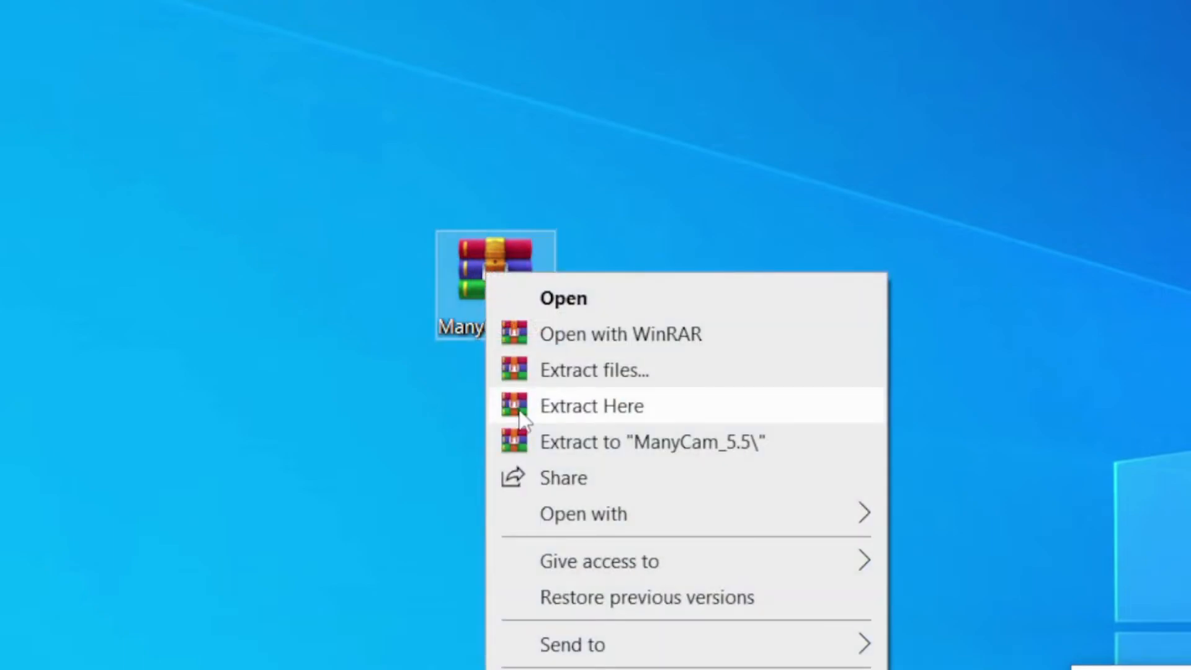
pyautogui.moveTo(601, 314)
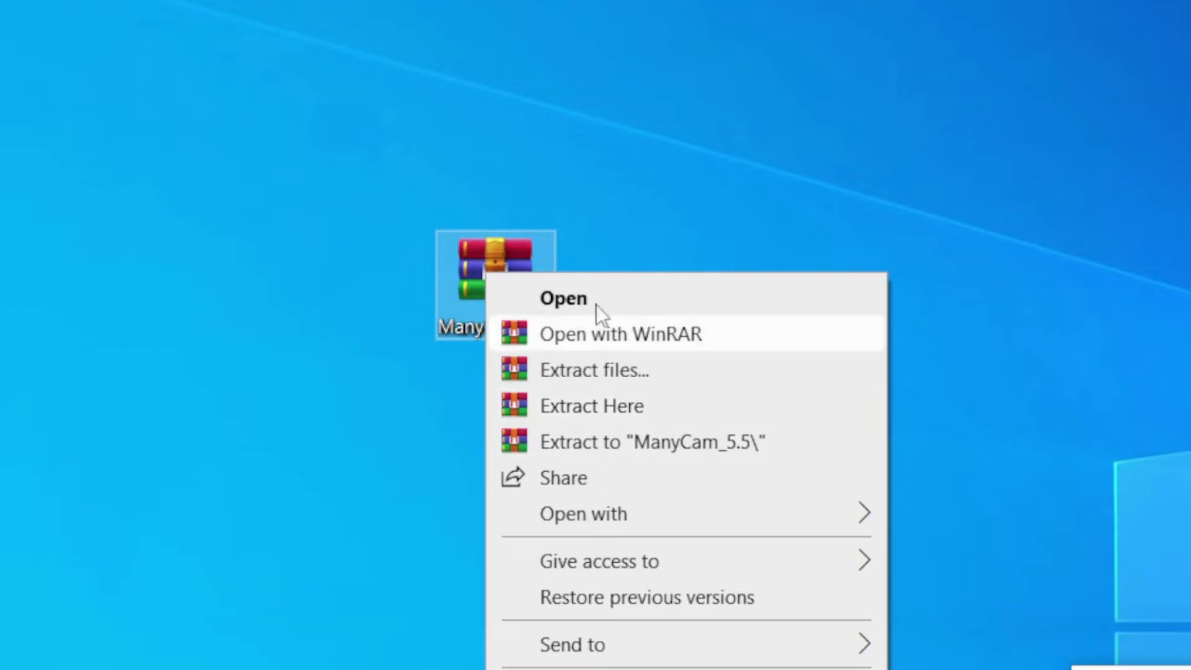
pyautogui.click(592, 404)
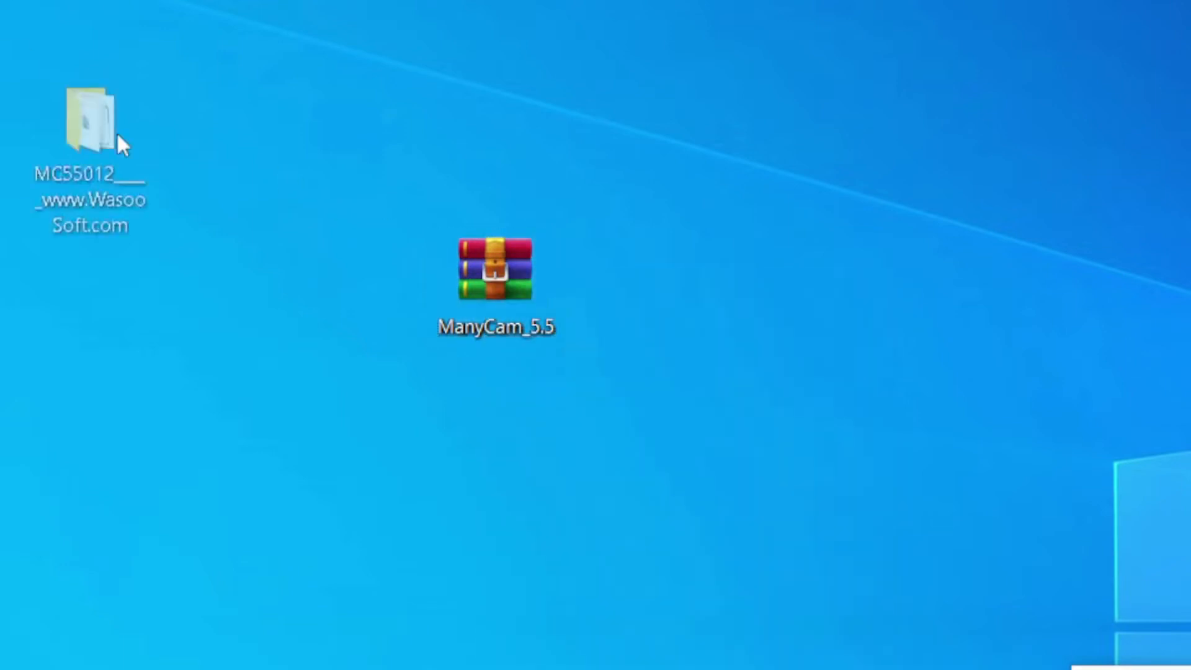
pyautogui.moveTo(90, 129); pyautogui.dragTo(494, 468)
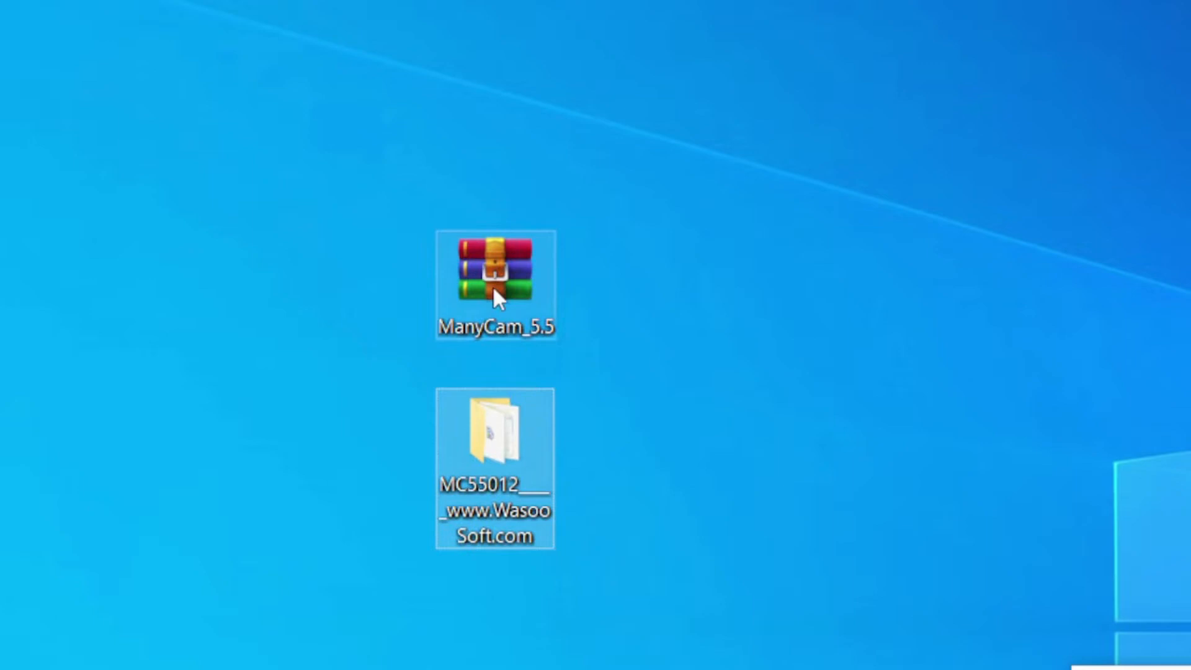
pyautogui.moveTo(512, 459)
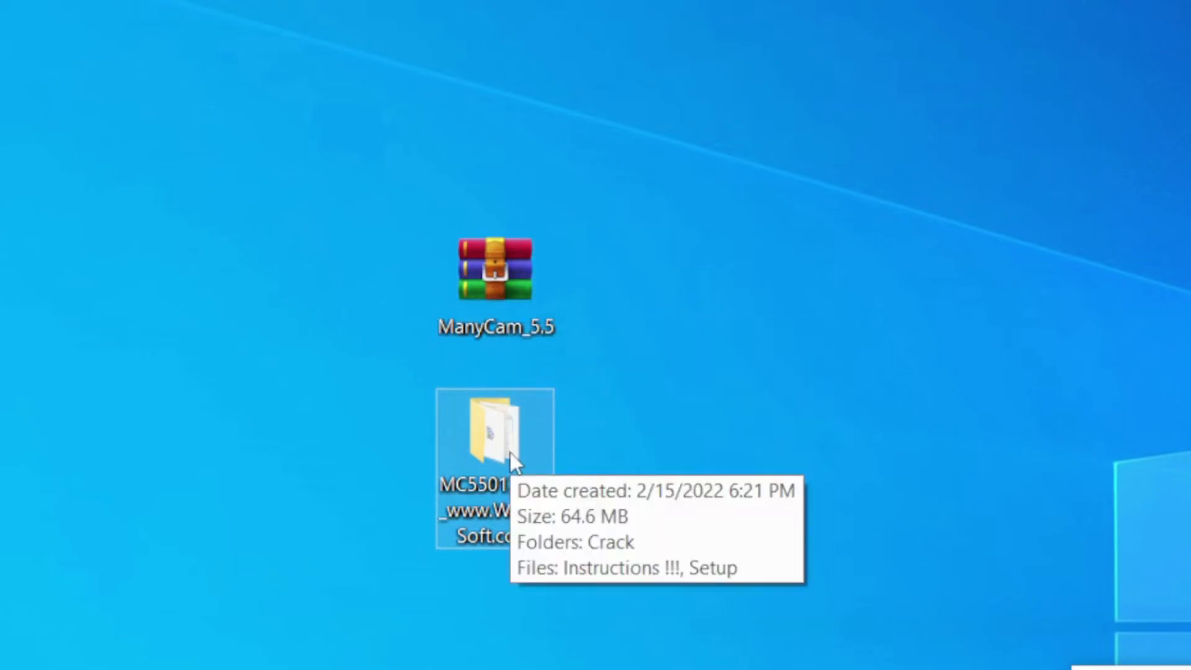
pyautogui.doubleClick(495, 436)
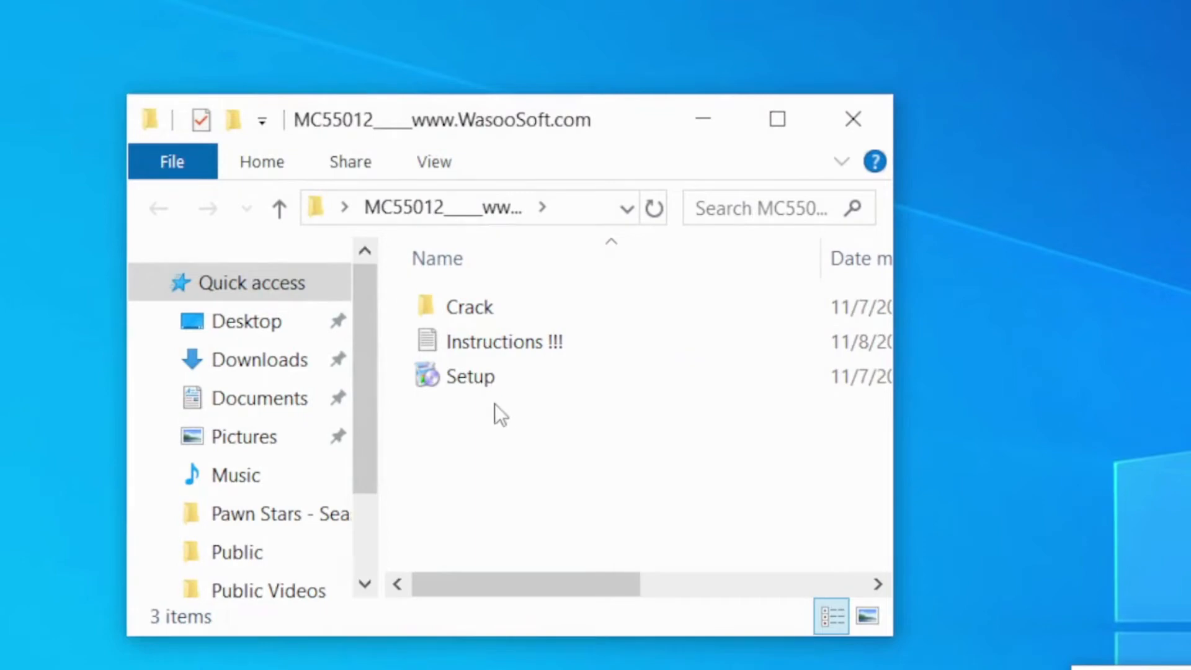
pyautogui.click(469, 376)
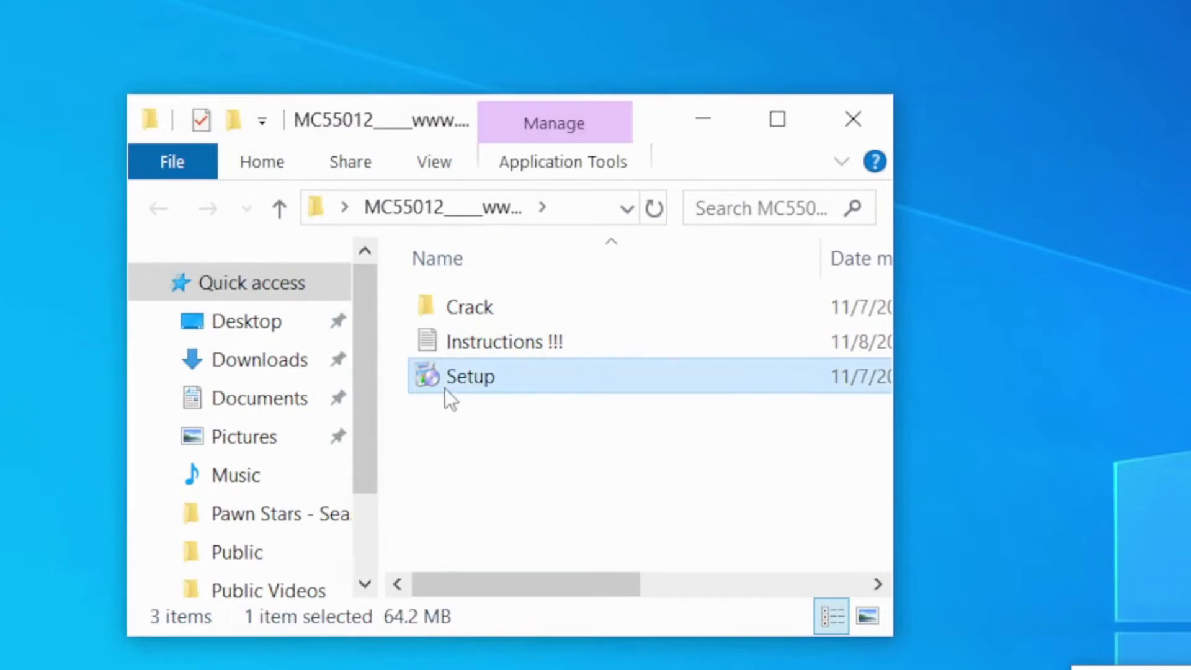
pyautogui.moveTo(472, 383)
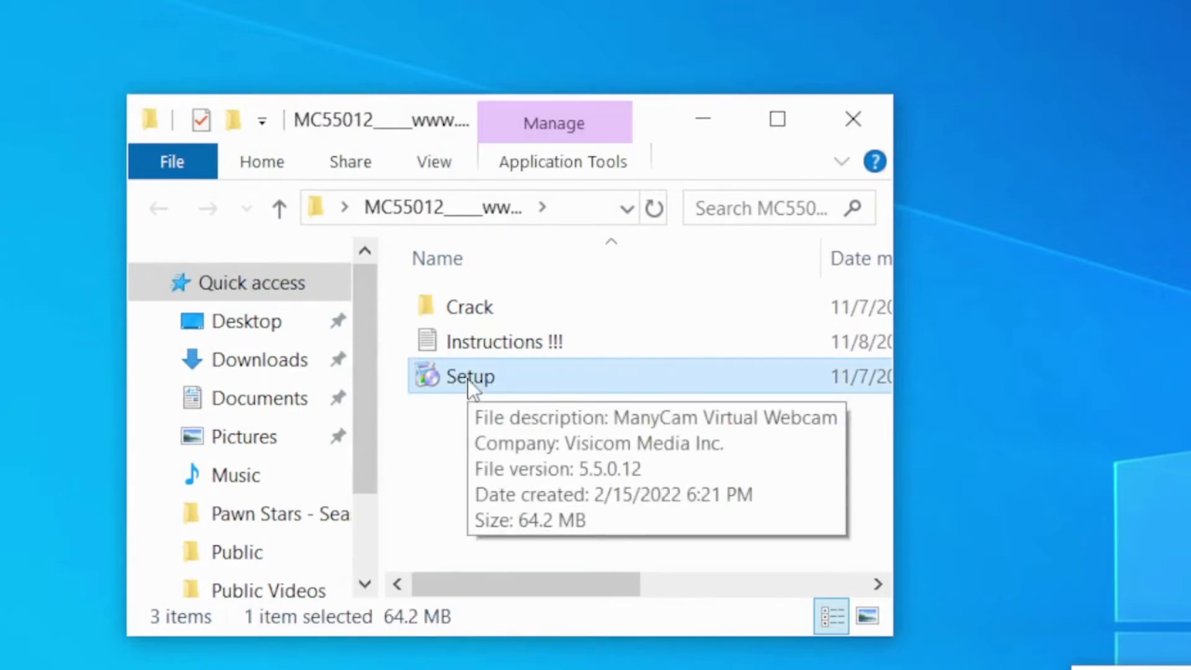
pyautogui.click(472, 307)
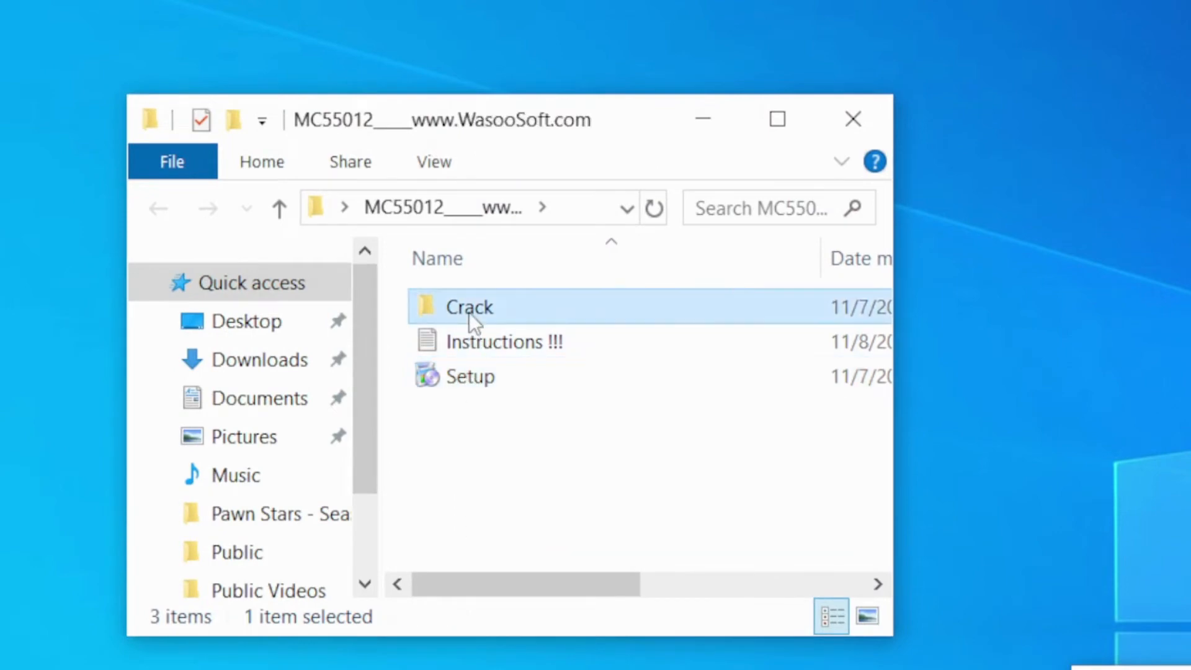
pyautogui.doubleClick(471, 307)
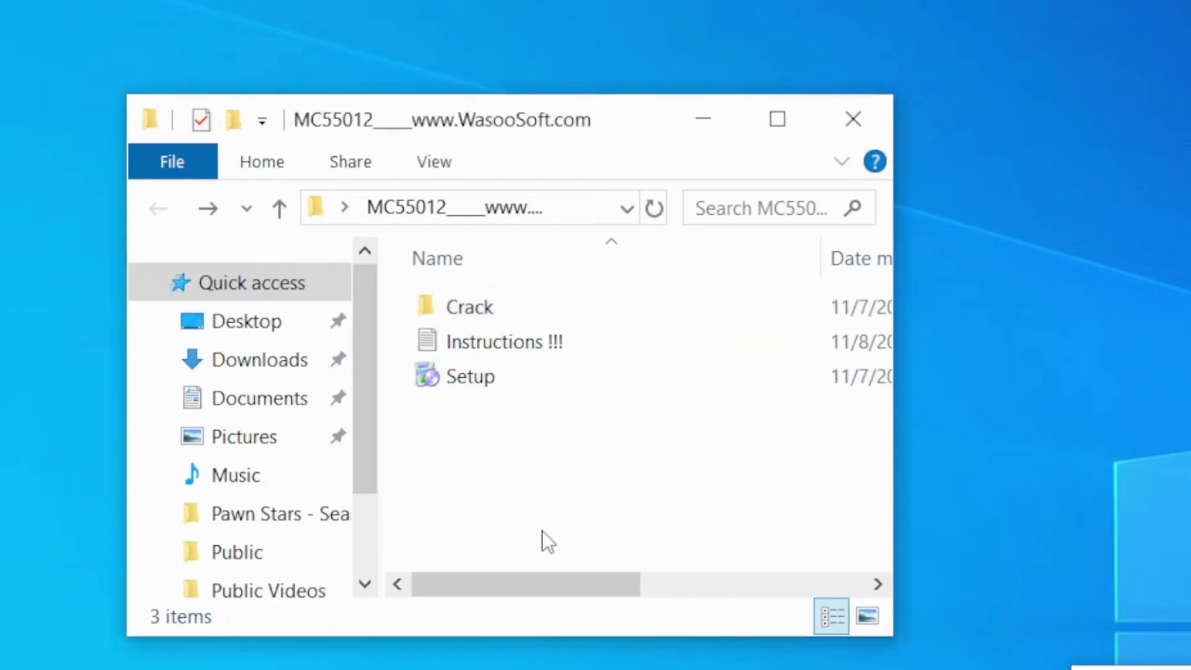
# Run Setup to install ManyCam 5.5.0, then finish the installer and launch the app
pyautogui.click(469, 376)
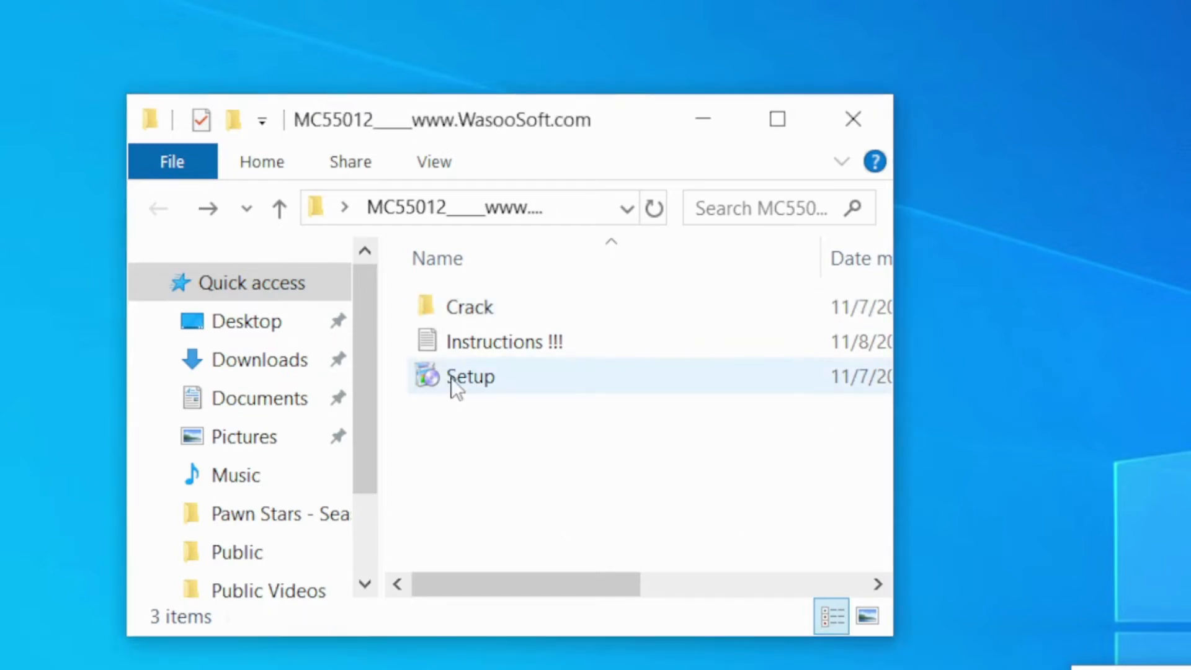
pyautogui.doubleClick(469, 376)
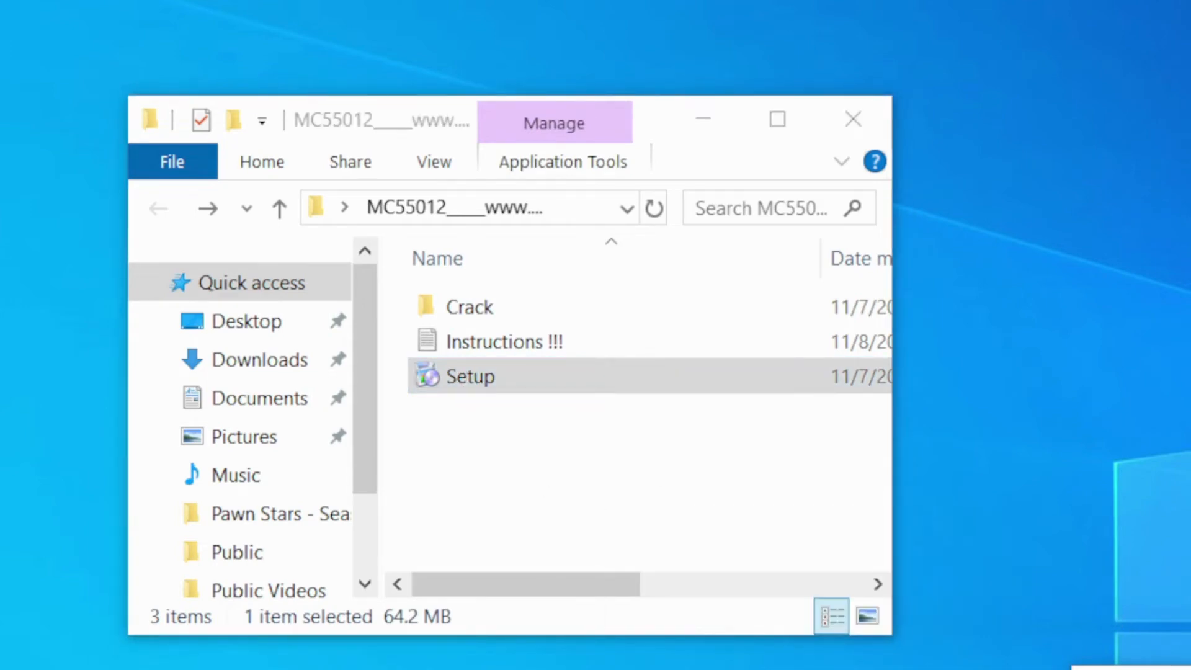
pyautogui.doubleClick(469, 375)
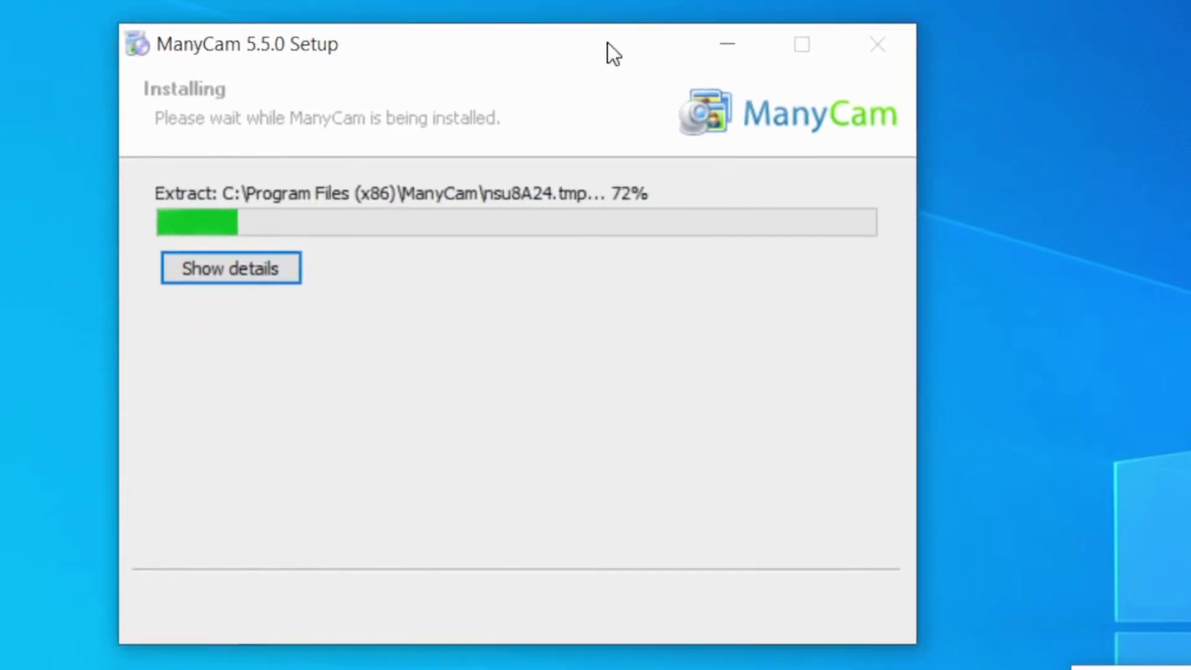
pyautogui.moveTo(710, 425)
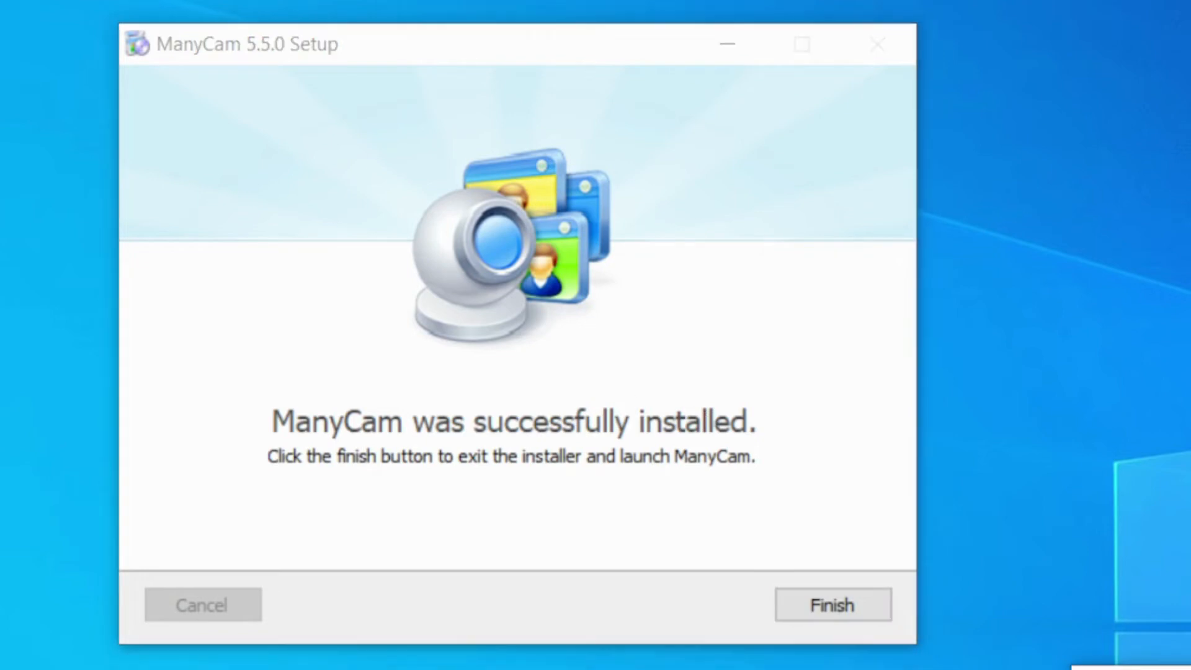
pyautogui.click(832, 604)
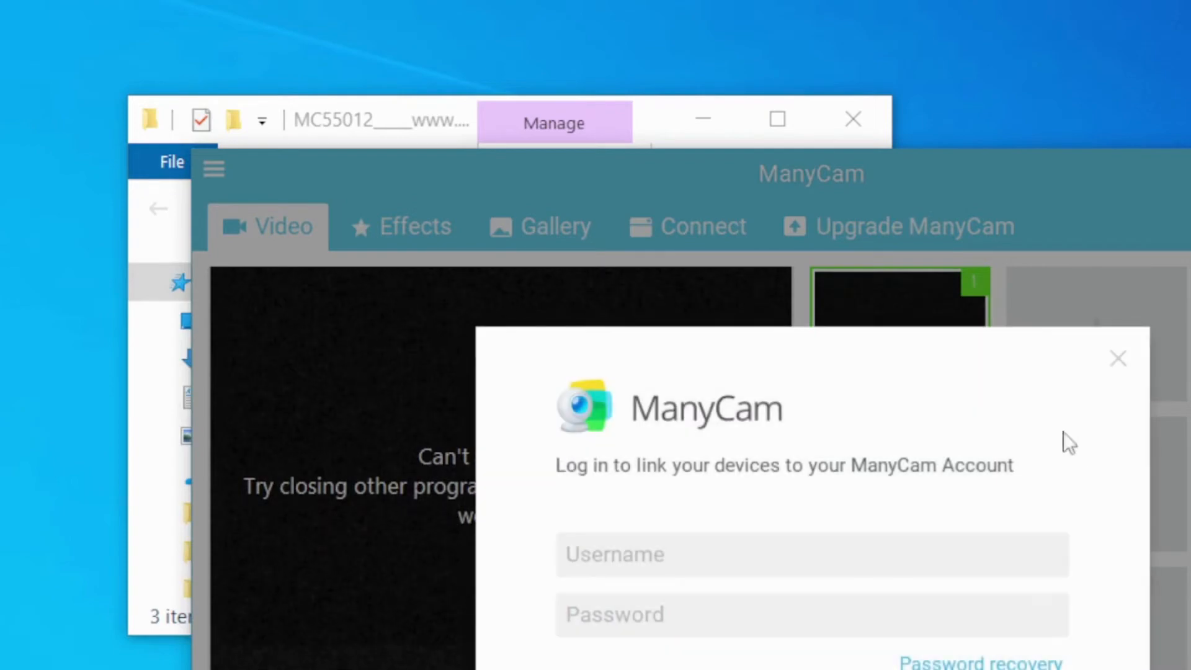
# Dismiss the ManyCam login prompt to reach the main Video tab
pyautogui.click(1118, 358)
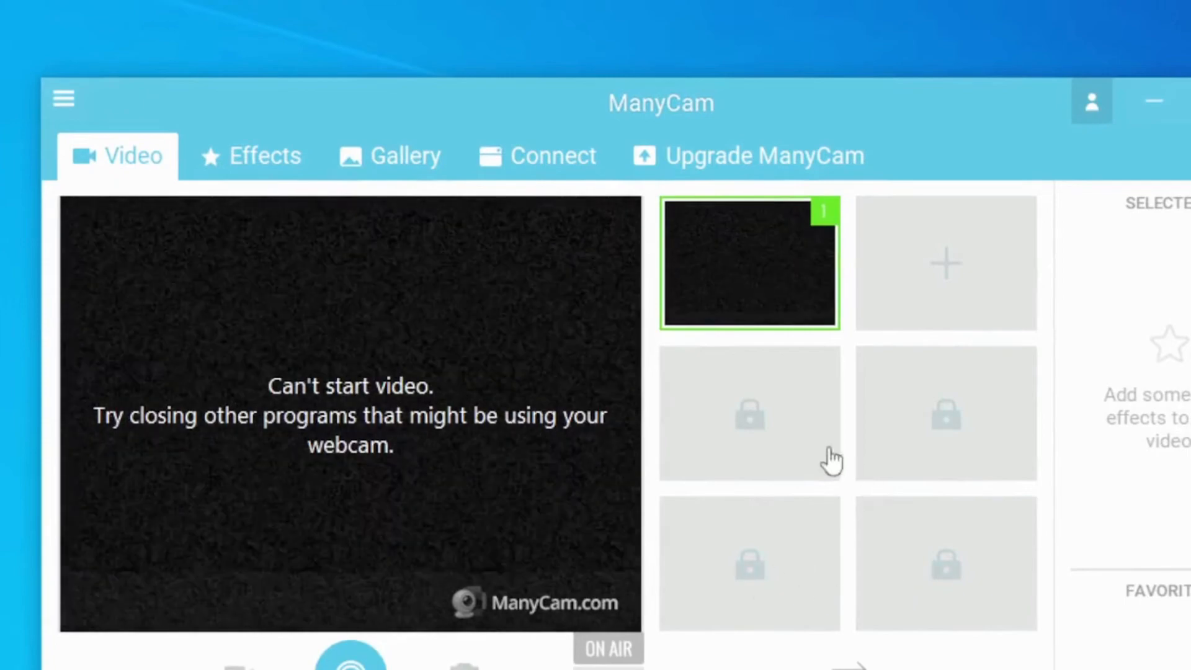
pyautogui.moveTo(945, 285)
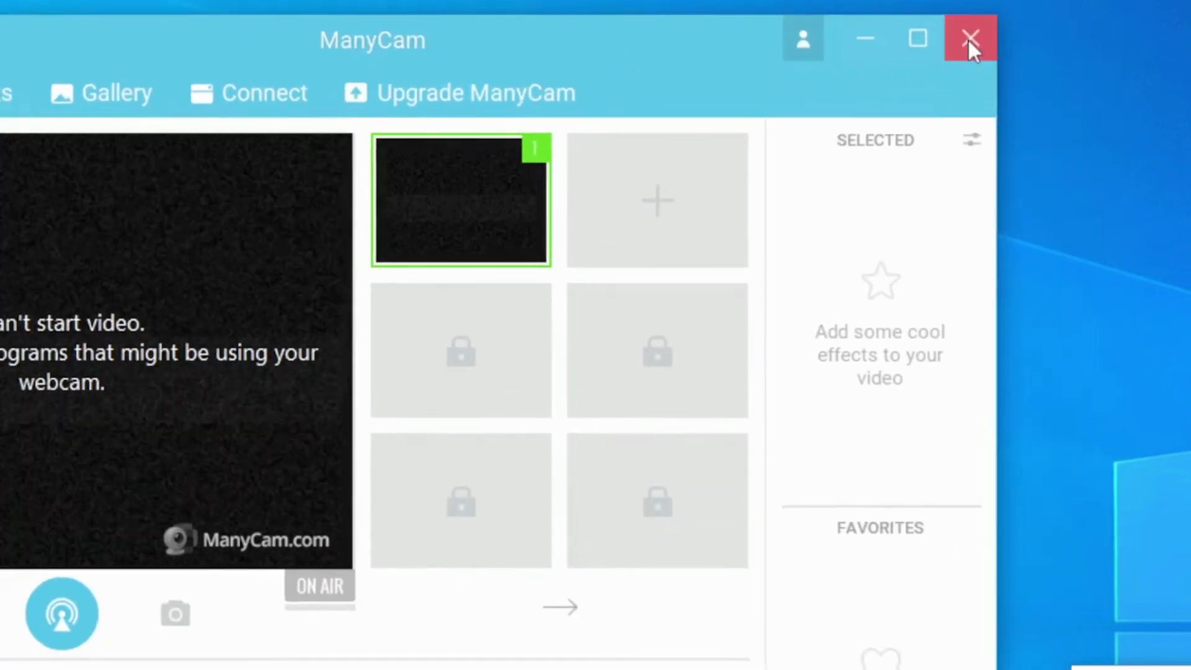
# Close the ManyCam main window so it can be exited from the tray
pyautogui.click(969, 39)
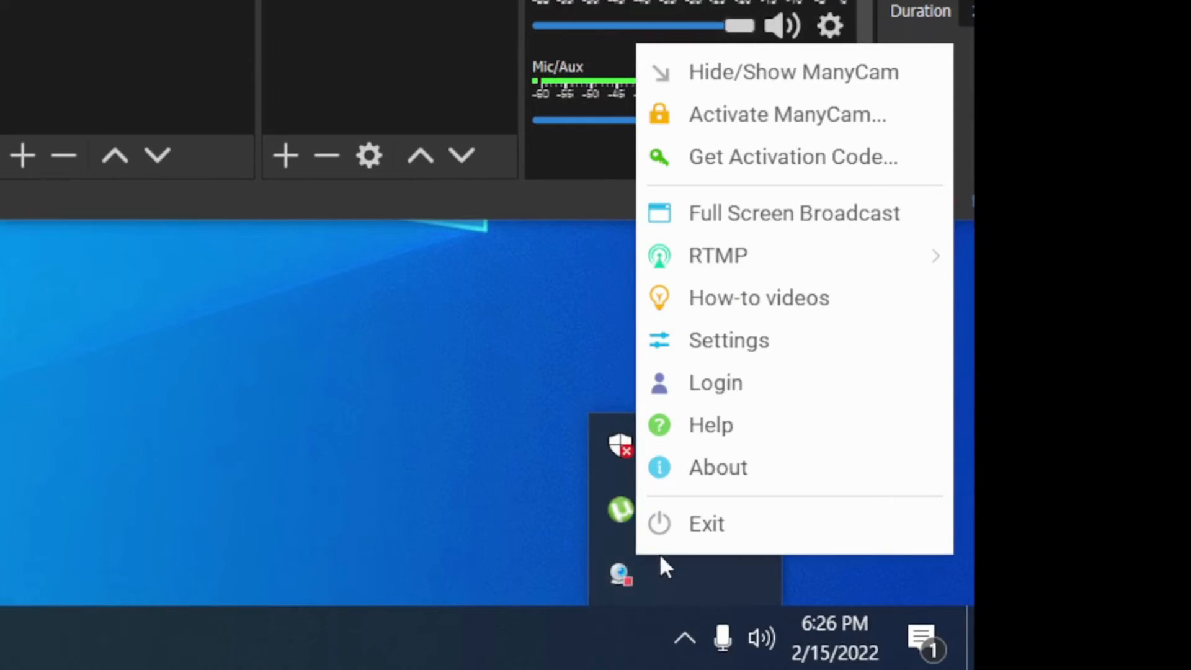
pyautogui.moveTo(677, 523)
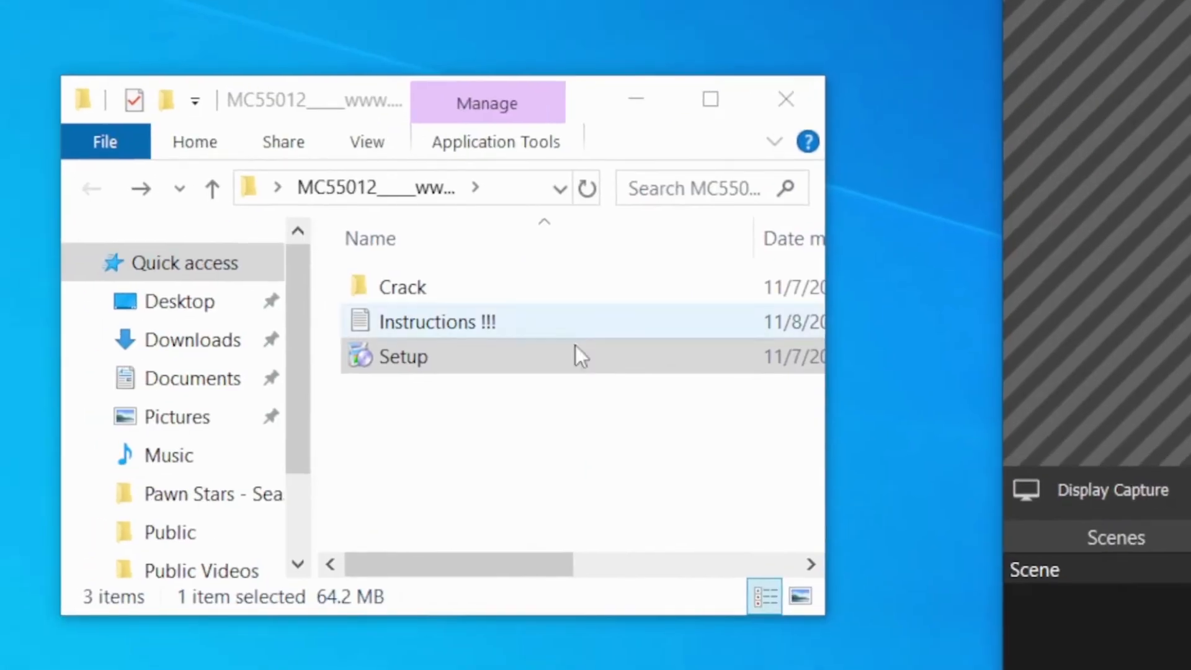
# Copy the Manycam Patch file from the Crack folder
pyautogui.doubleClick(401, 287)
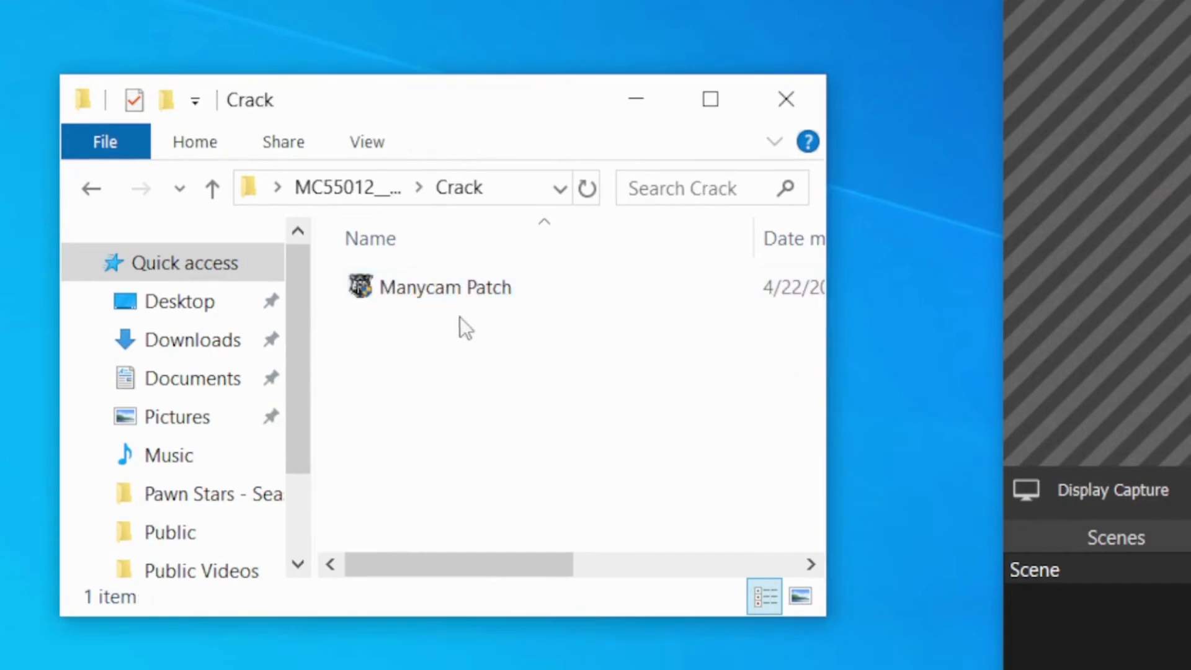
pyautogui.rightClick(445, 286)
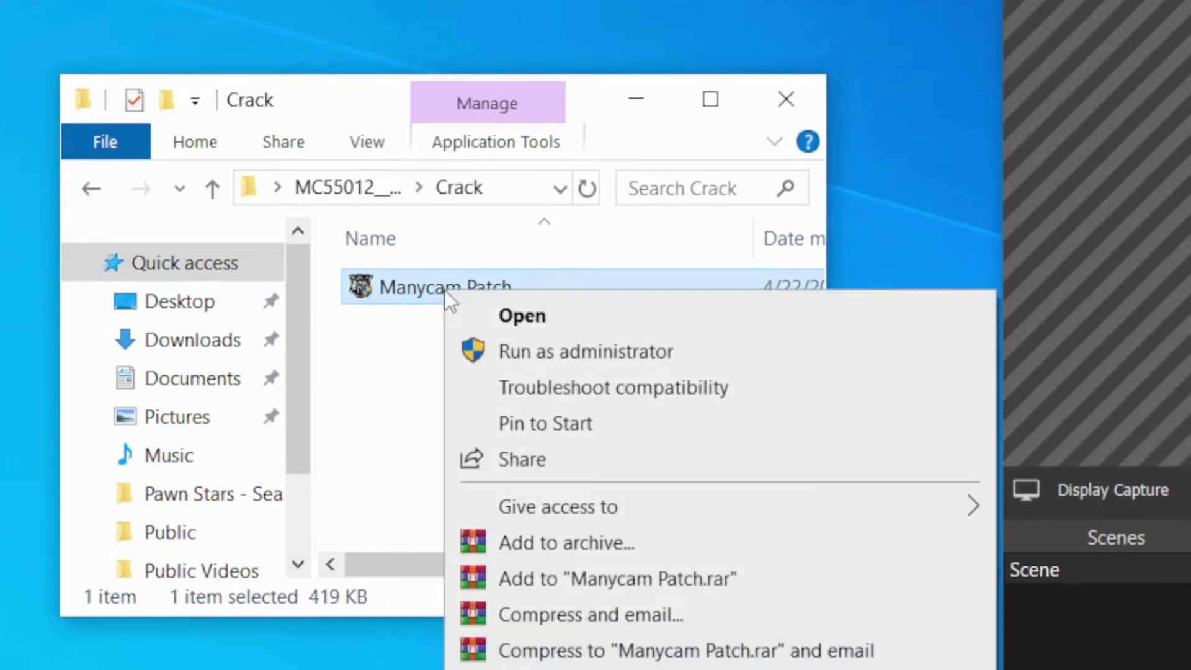
pyautogui.moveTo(585, 398)
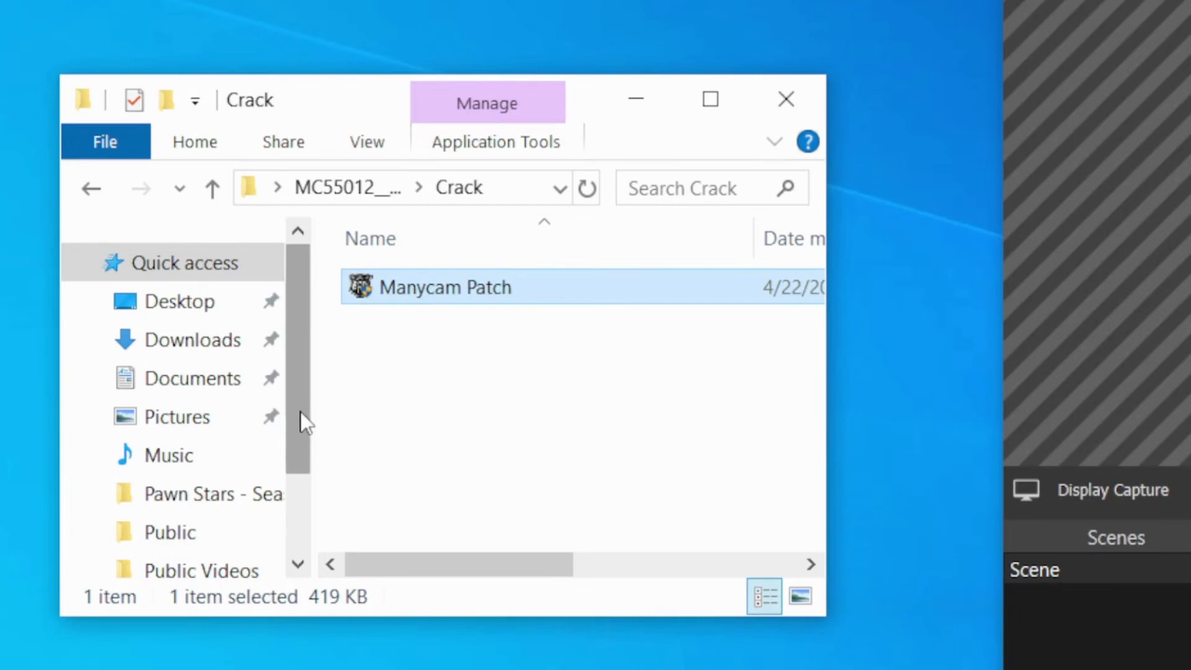
pyautogui.scroll(-3)
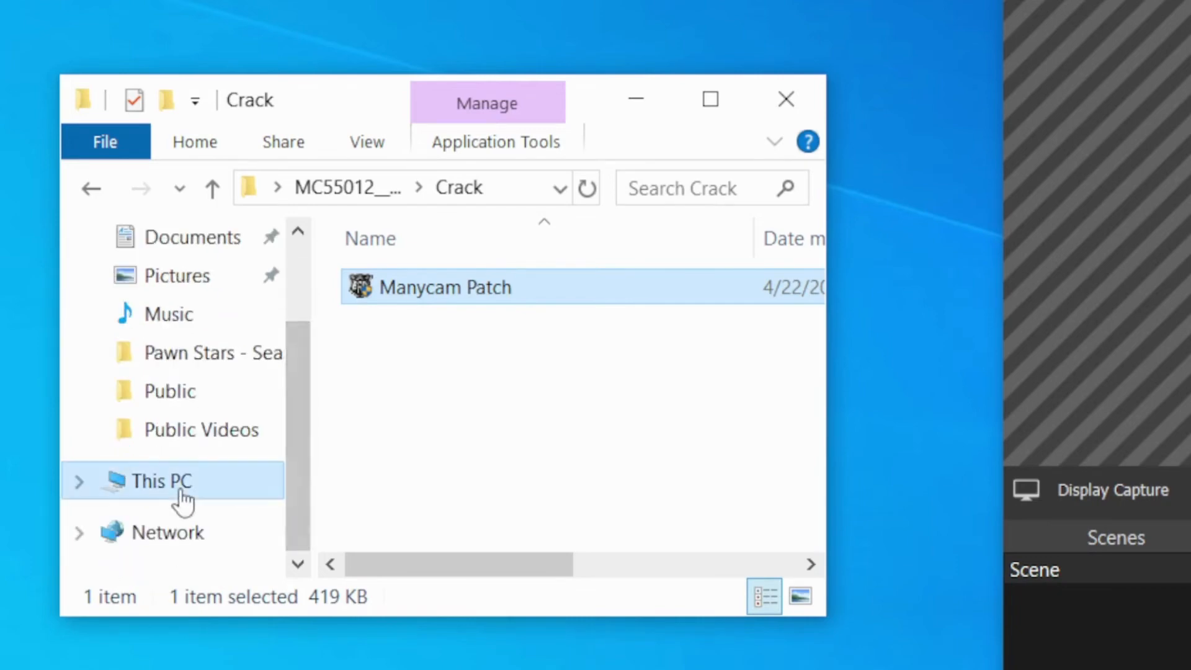
# Navigate to the ManyCam install folder under C:\Program Files (x86)
pyautogui.click(160, 481)
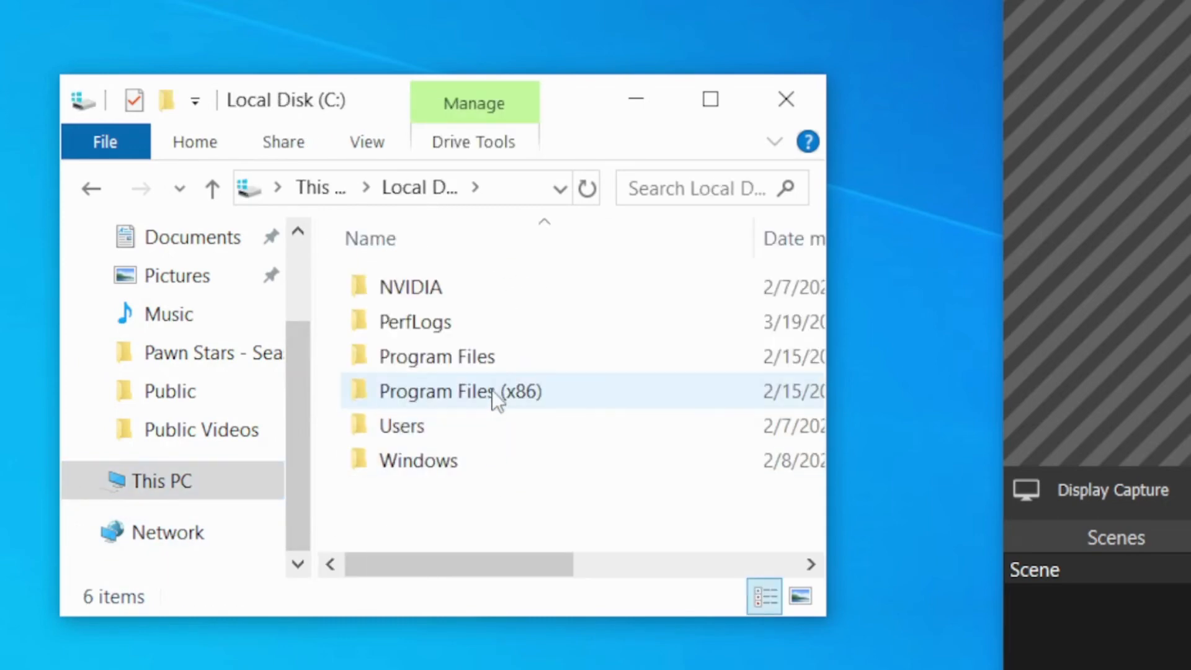
pyautogui.doubleClick(460, 391)
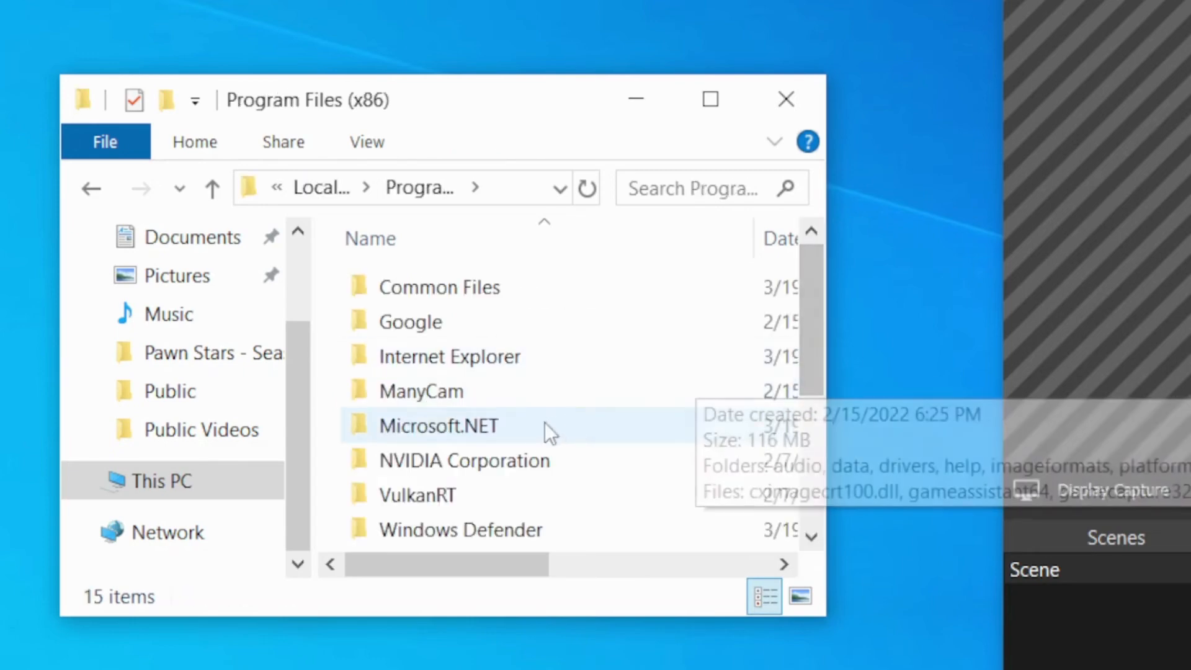
pyautogui.doubleClick(421, 390)
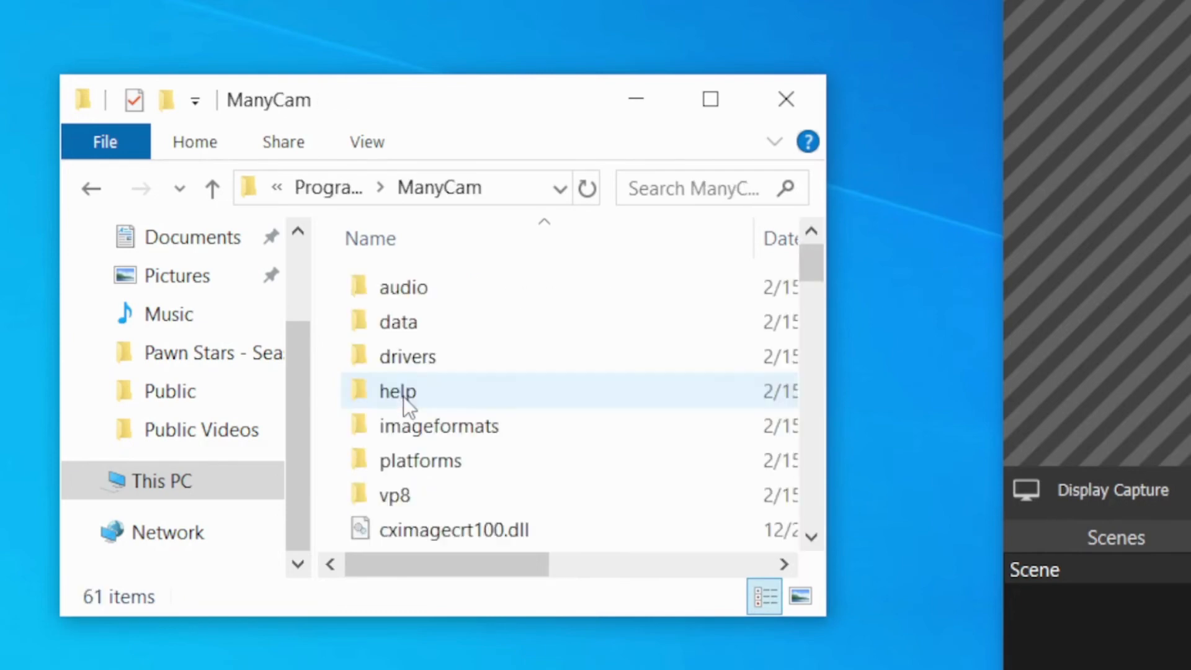
# Paste Manycam Patch into the install folder with admin permission and run it
pyautogui.rightClick(330, 407)
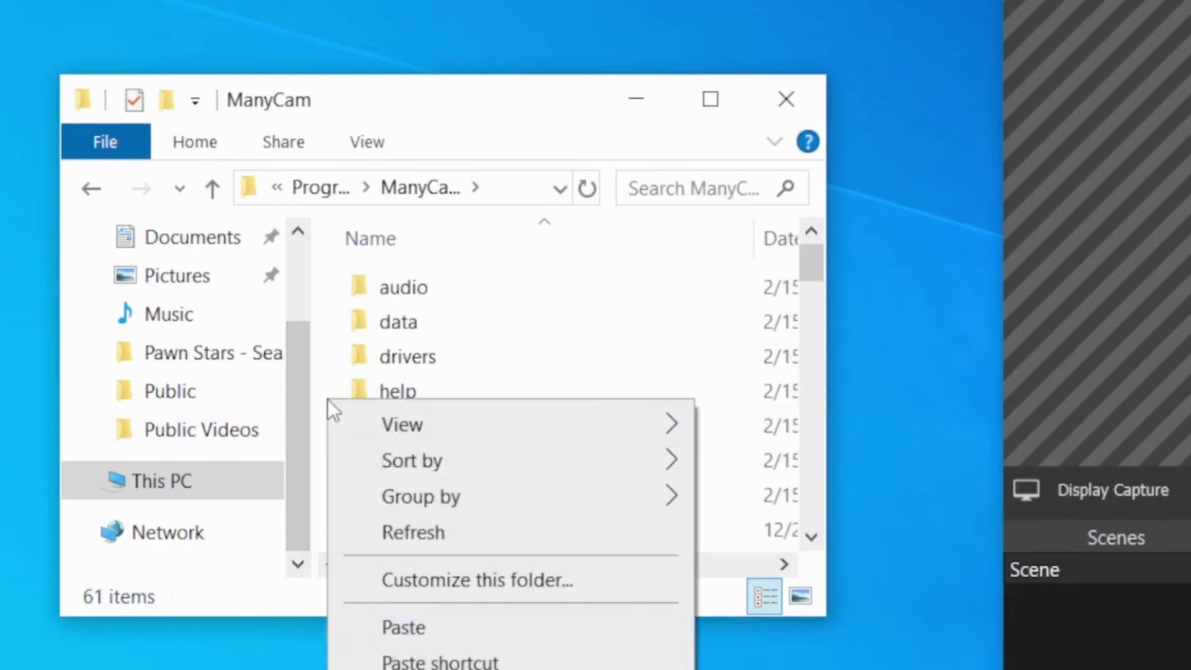
pyautogui.click(403, 625)
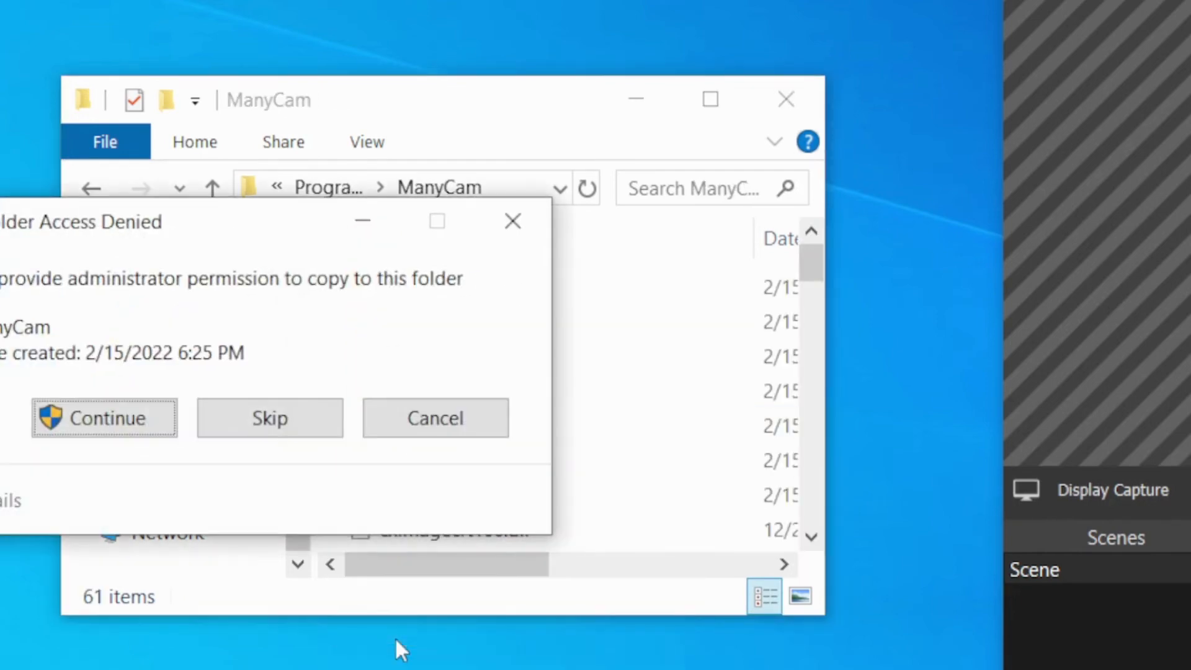
pyautogui.click(105, 417)
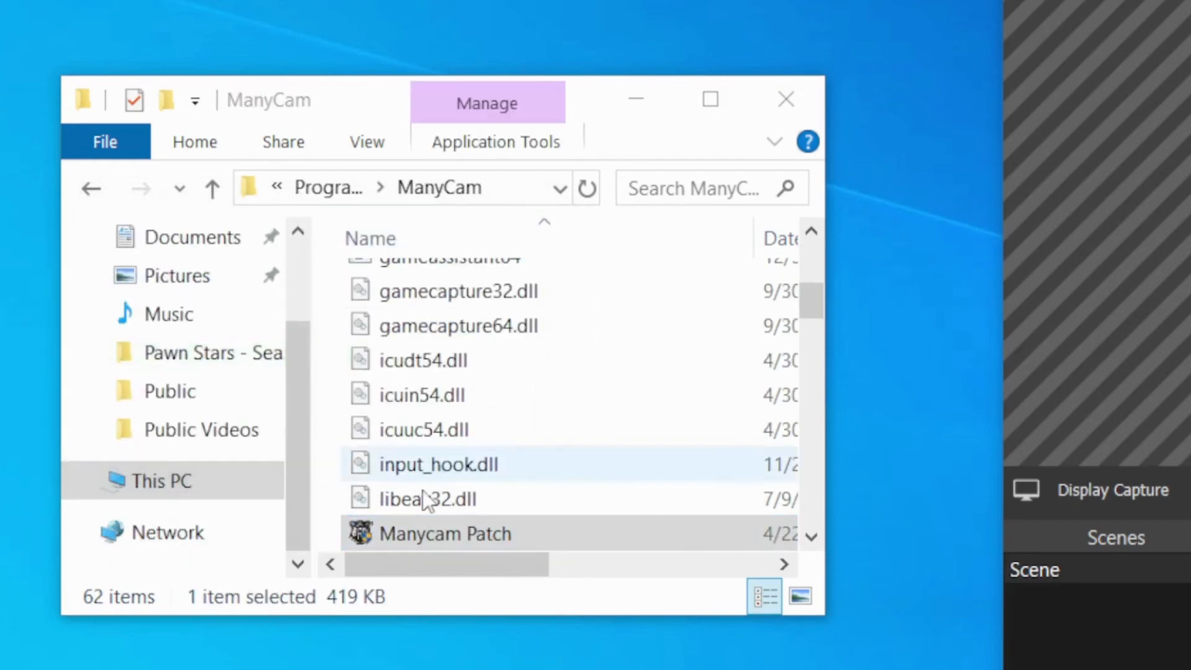
pyautogui.click(447, 533)
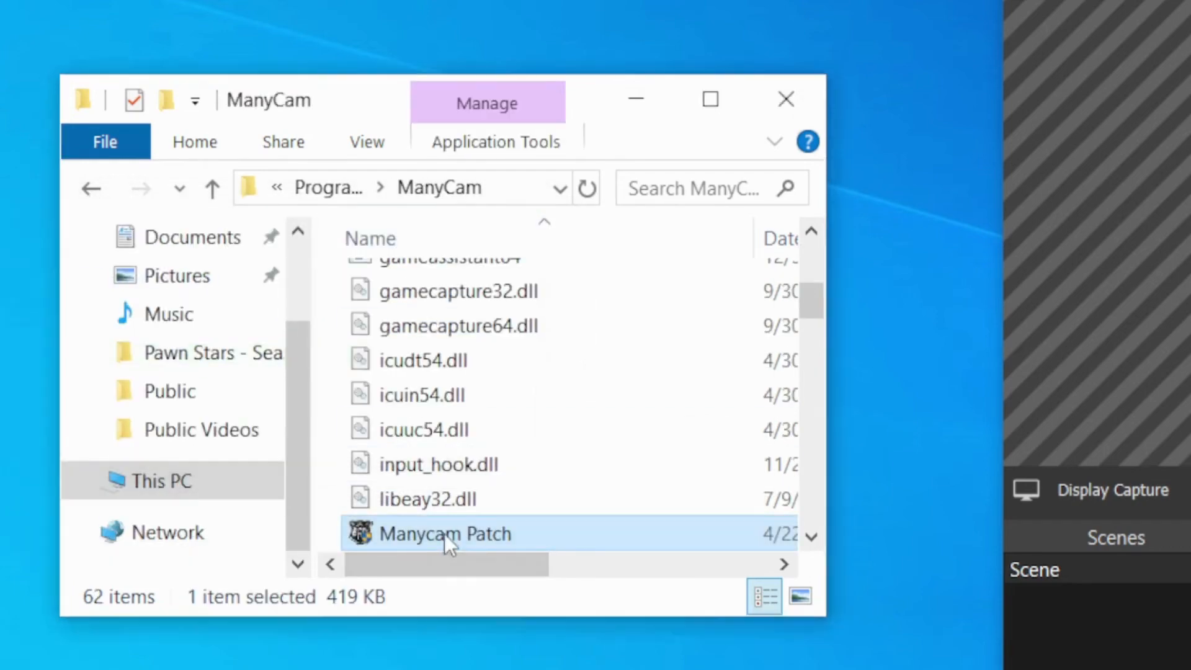
pyautogui.doubleClick(446, 533)
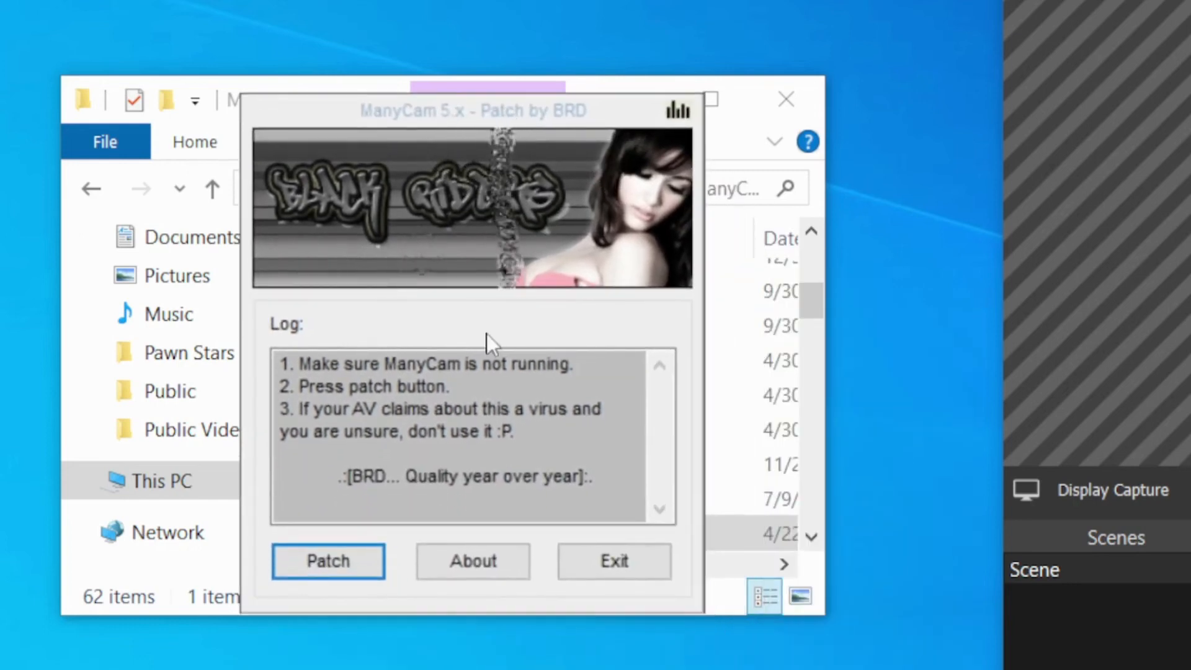
# Apply the patch to ManyCam and close the patcher once it reports Done
pyautogui.click(327, 561)
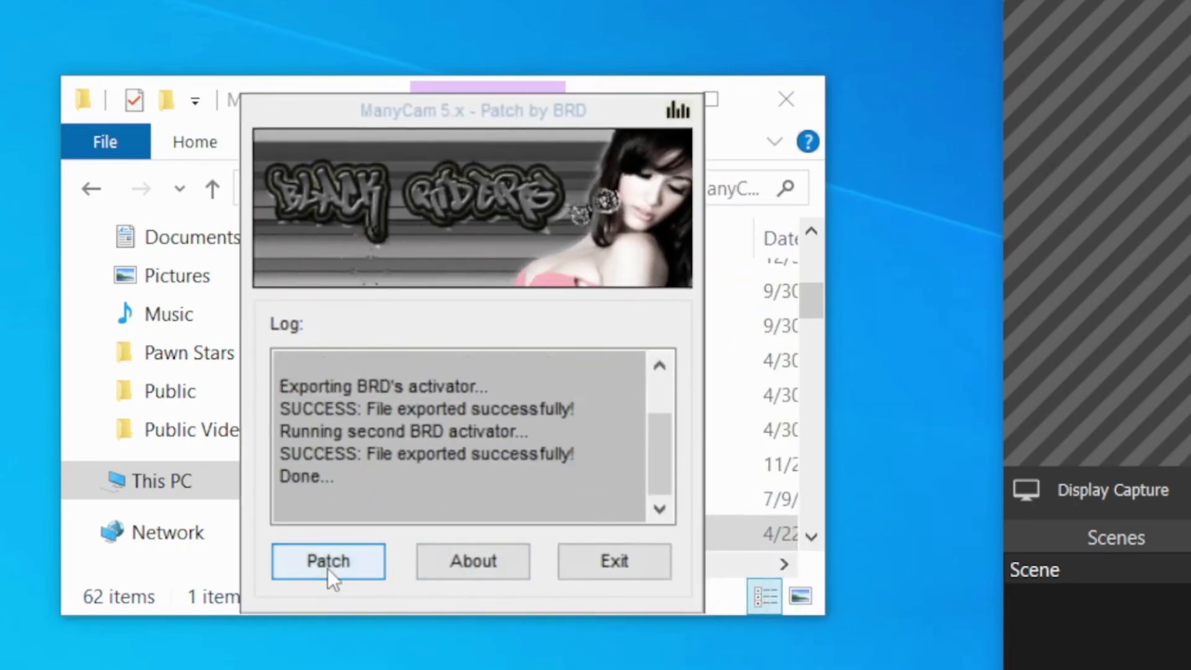
pyautogui.click(328, 561)
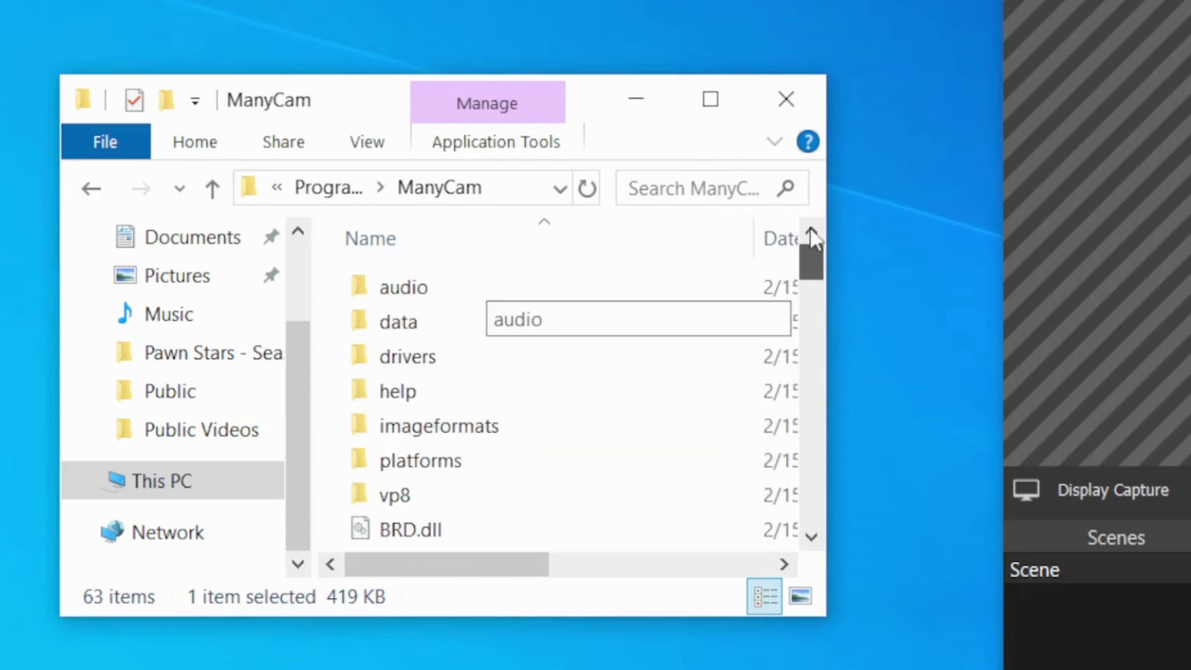
# Scroll the video source panel to check that all six slots are unlocked
pyautogui.scroll(-3)
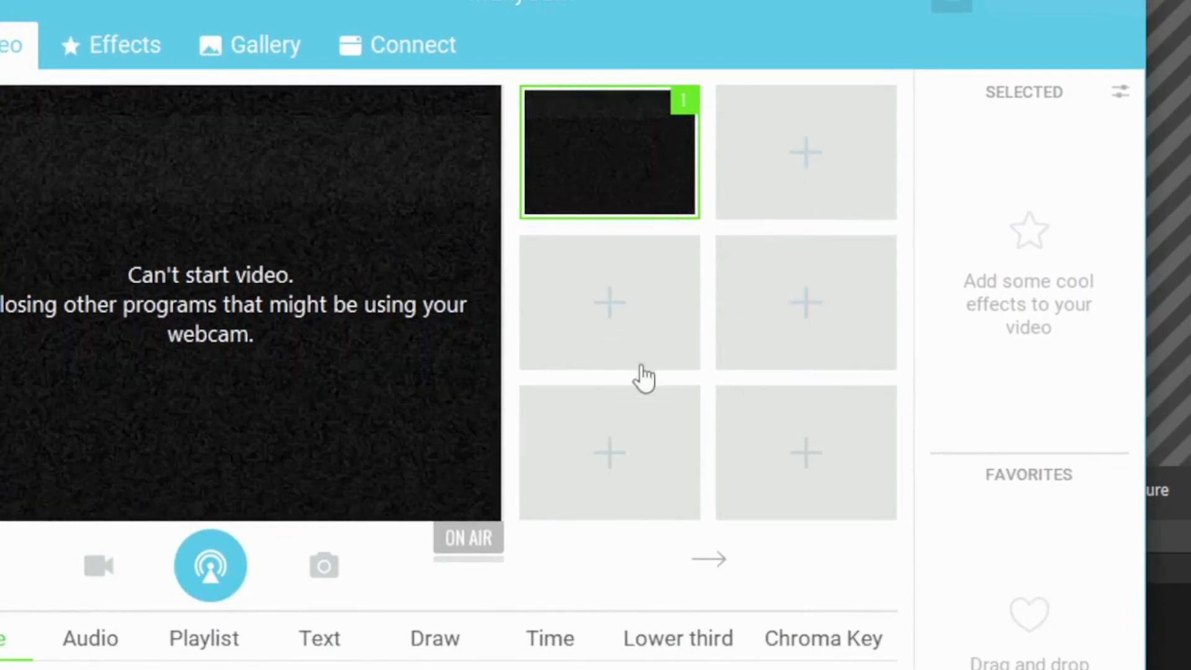
pyautogui.moveTo(448, 501)
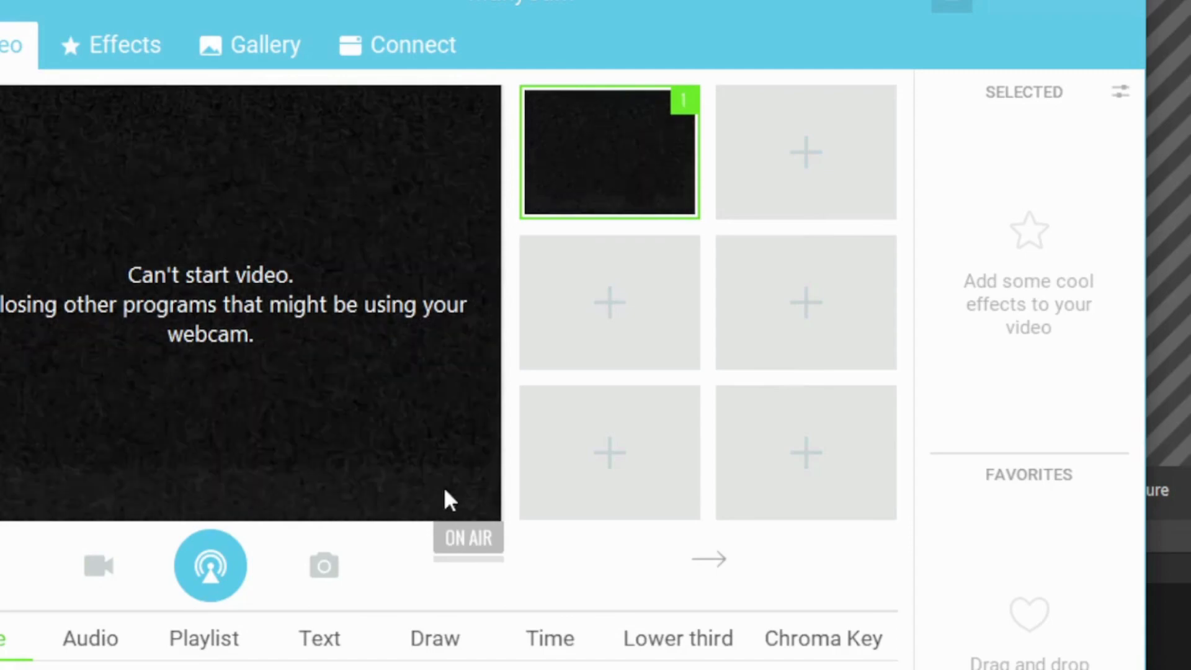
pyautogui.moveTo(385, 513)
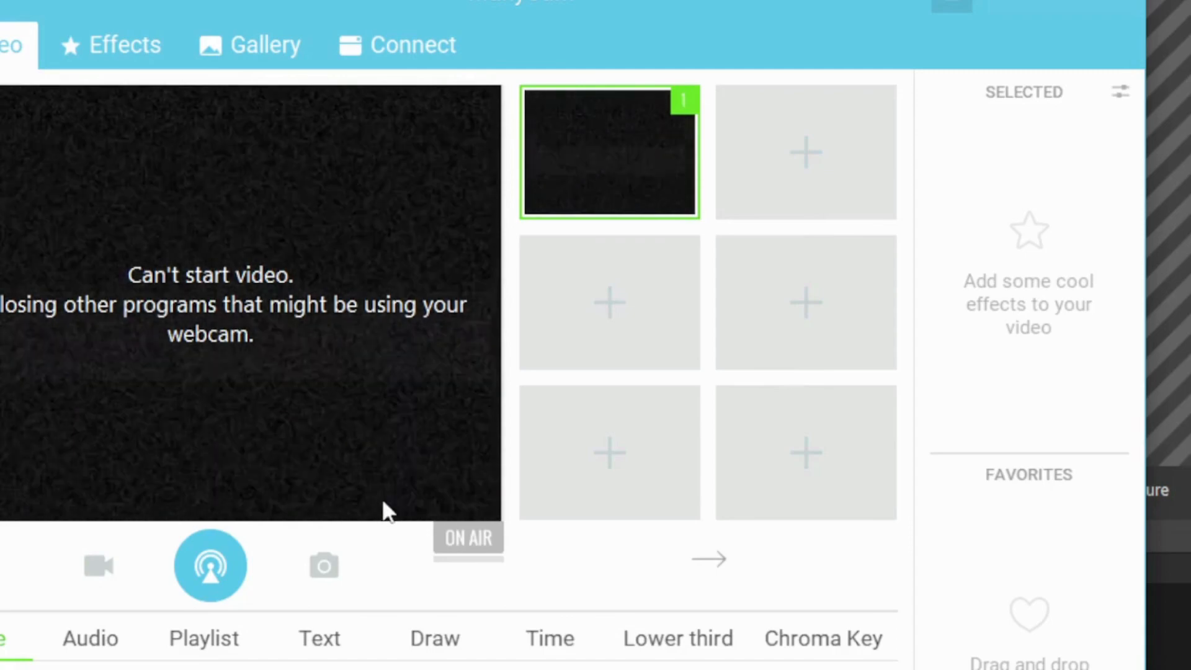